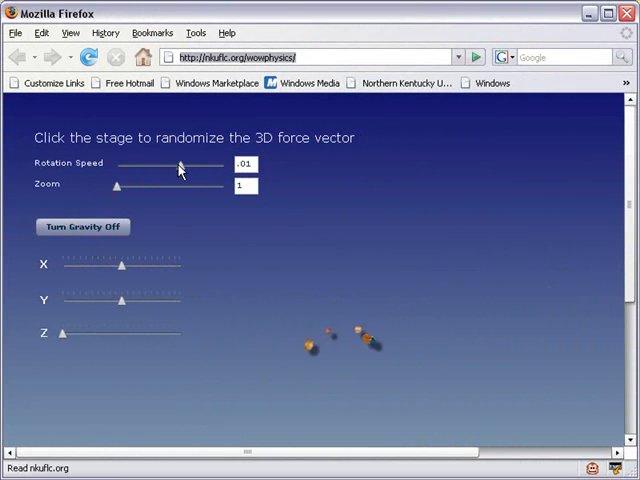
# Expand the Flex3WowBouncingPlanets src folder in the Navigator and collapse the fr package.
pyautogui.moveTo(180, 166); pyautogui.dragTo(195, 170)
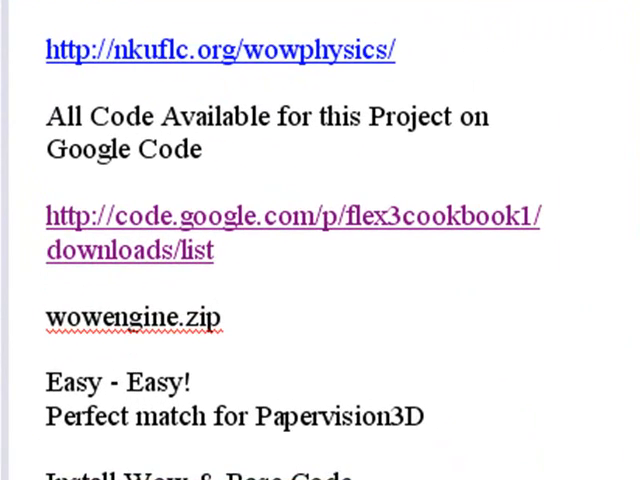
pyautogui.moveTo(335, 278)
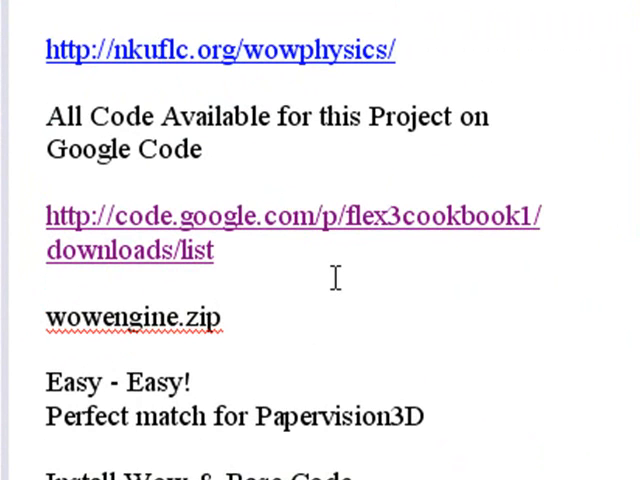
pyautogui.moveTo(590, 80)
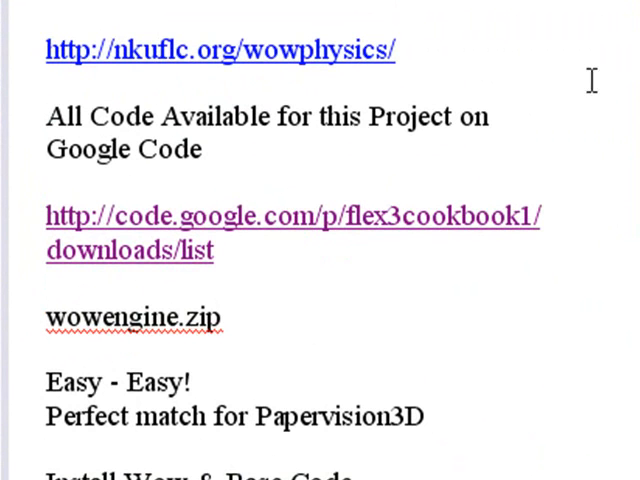
pyautogui.scroll(-3)
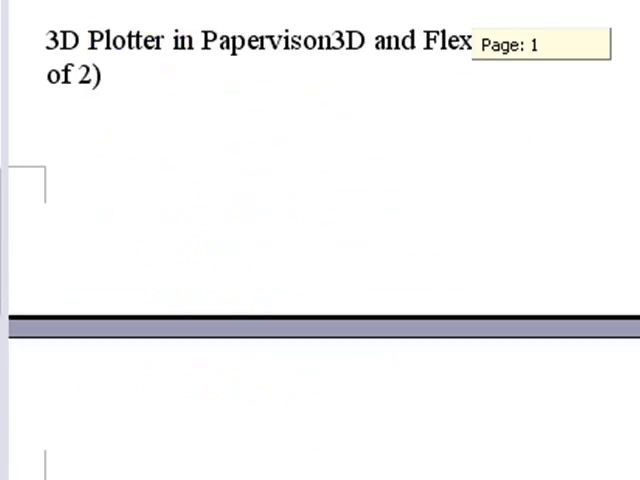
pyautogui.scroll(-3)
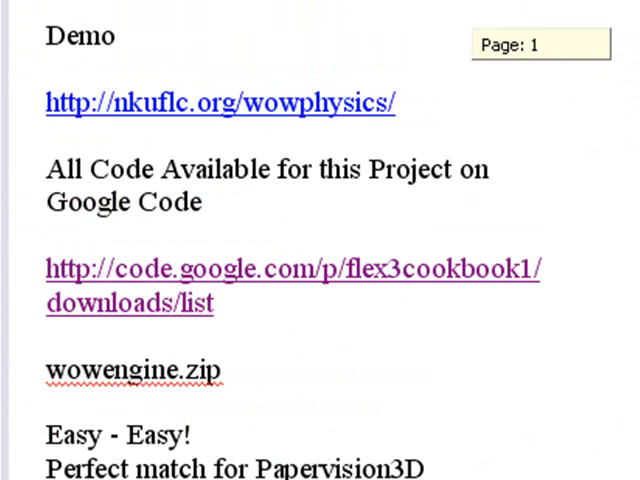
pyautogui.click(540, 45)
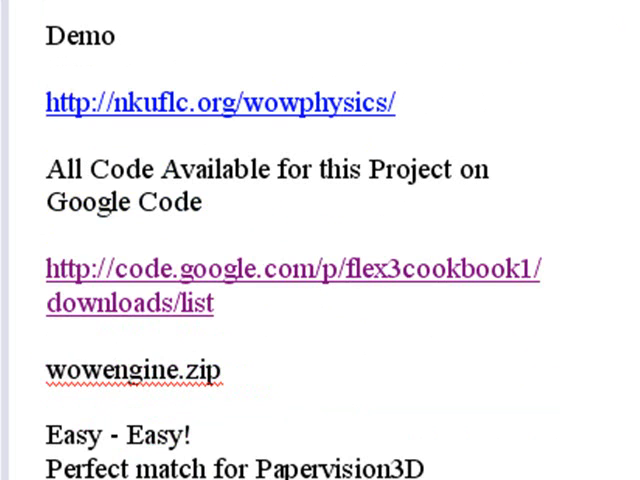
pyautogui.scroll(-3)
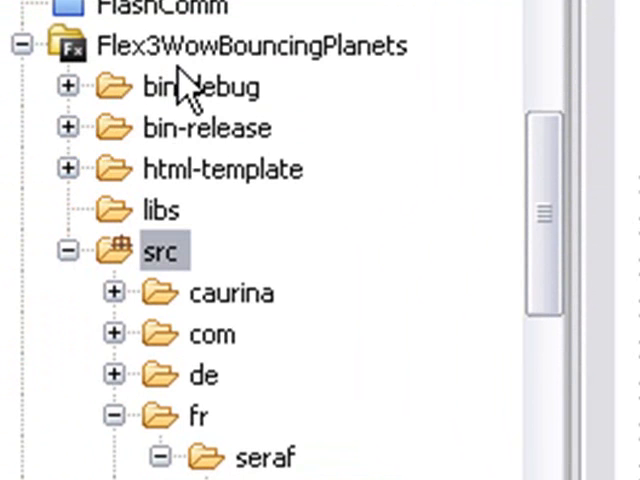
pyautogui.moveTo(230, 335)
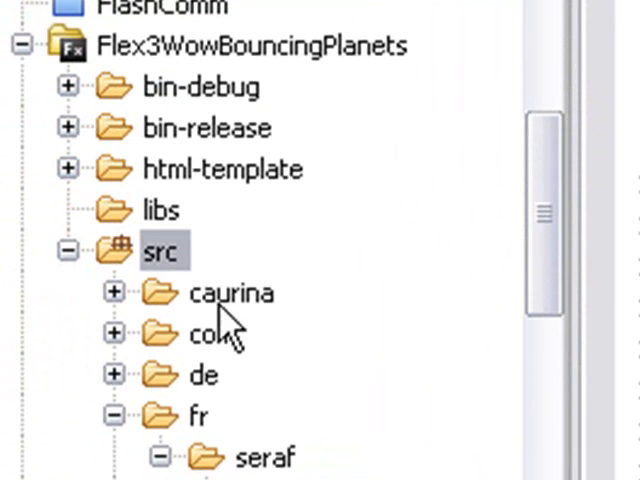
pyautogui.click(114, 414)
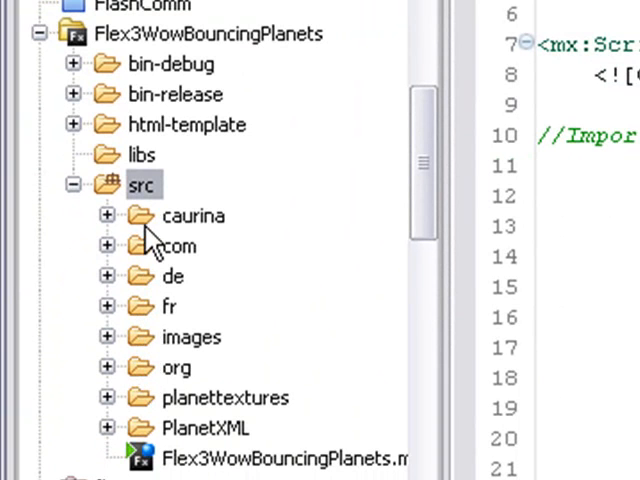
pyautogui.scroll(-3)
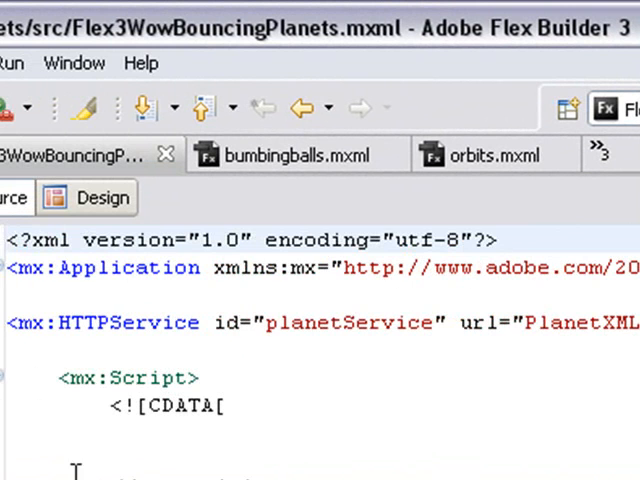
# Scroll Flex3WowBouncingPlanets.mxml right to read the Application and planetService HTTPService declarations.
pyautogui.hscroll(3)
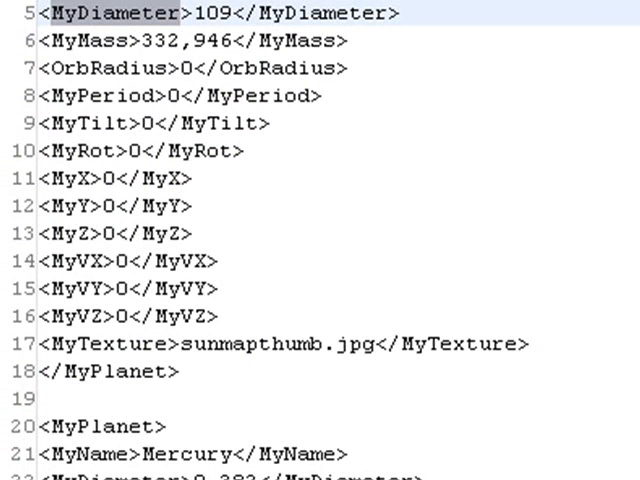
# Scroll through the planet XML entries for Mercury, Venus and Earth.
pyautogui.scroll(-3)
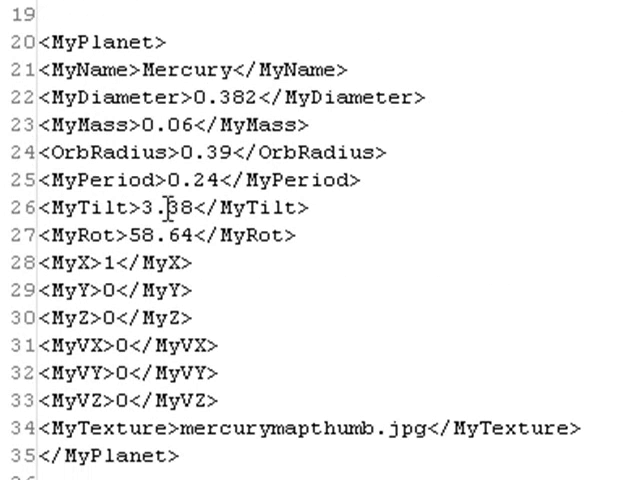
pyautogui.moveTo(168, 208)
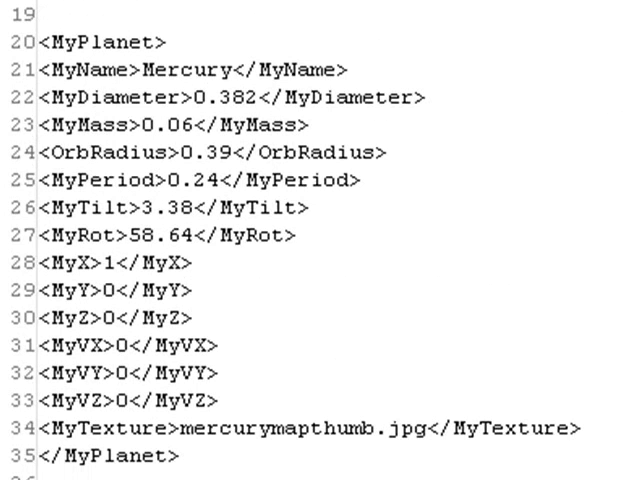
pyautogui.scroll(-3)
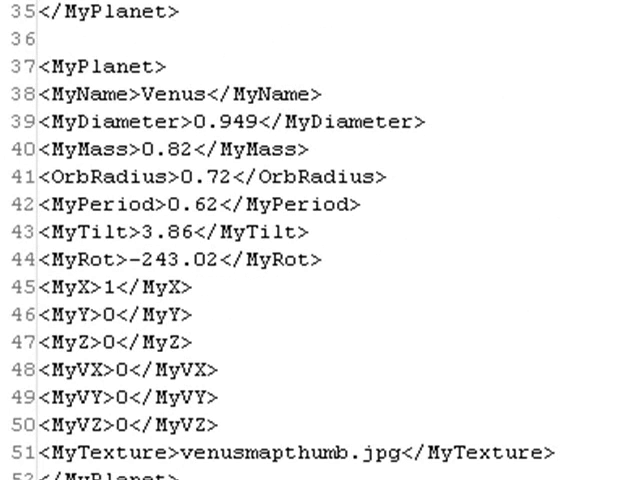
pyautogui.scroll(-3)
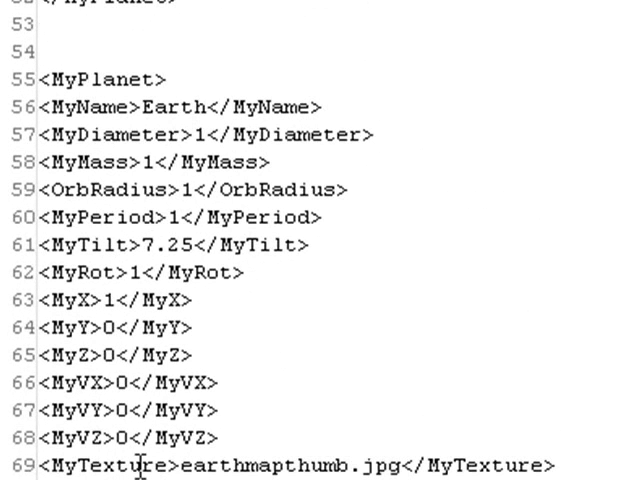
pyautogui.scroll(-3)
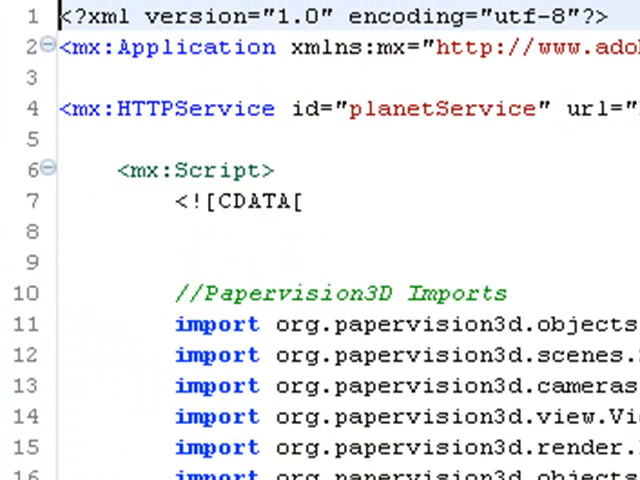
# Scroll the main MXML past the WOW, Tweener and Flash imports to the member variables and resultHandler.
pyautogui.hscroll(3)
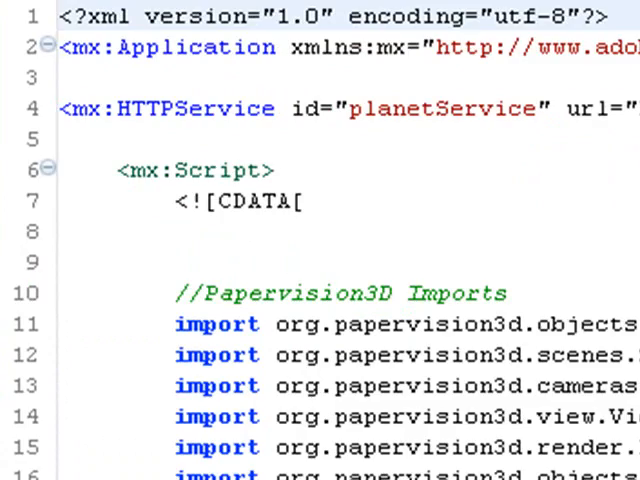
pyautogui.scroll(-3)
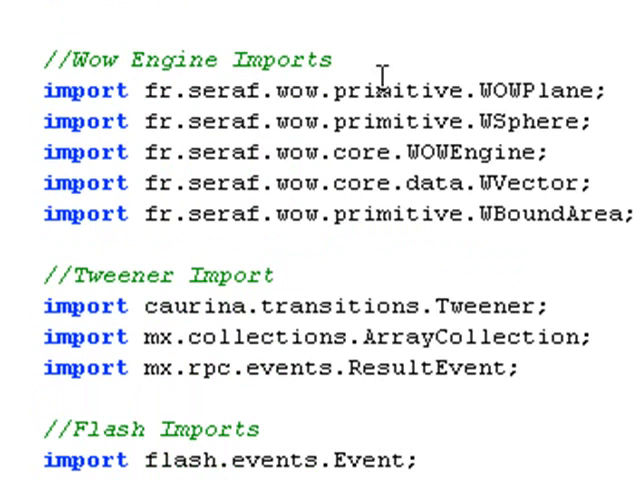
pyautogui.moveTo(197, 214)
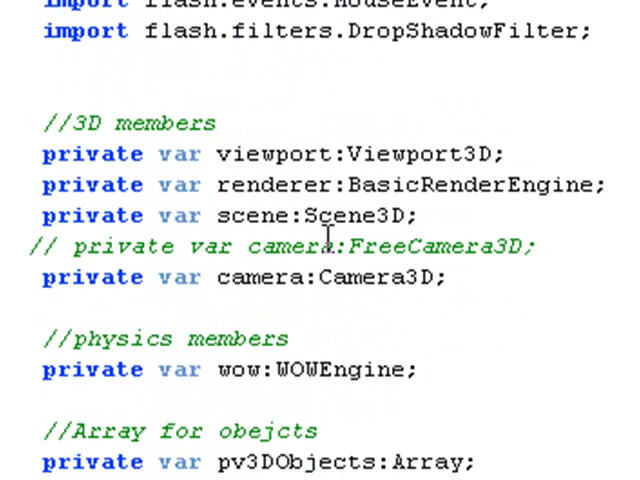
pyautogui.moveTo(351, 370)
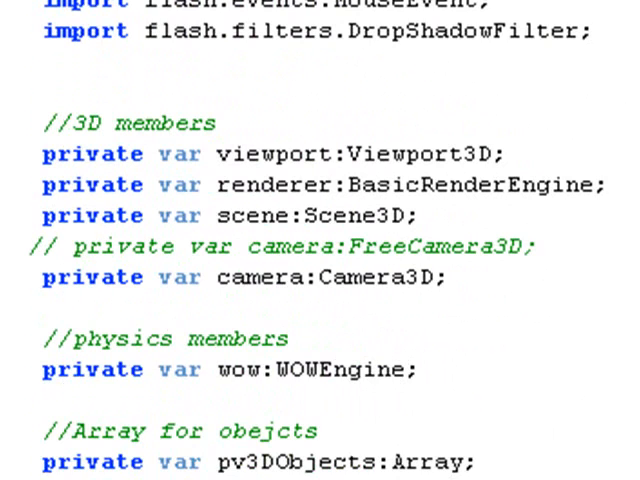
pyautogui.scroll(-3)
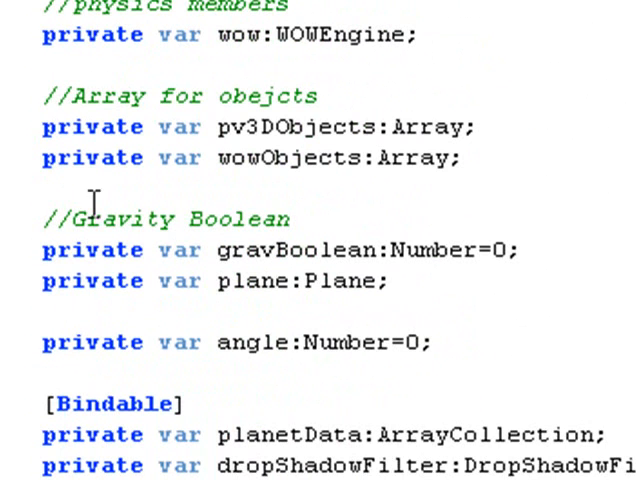
pyautogui.moveTo(110, 158)
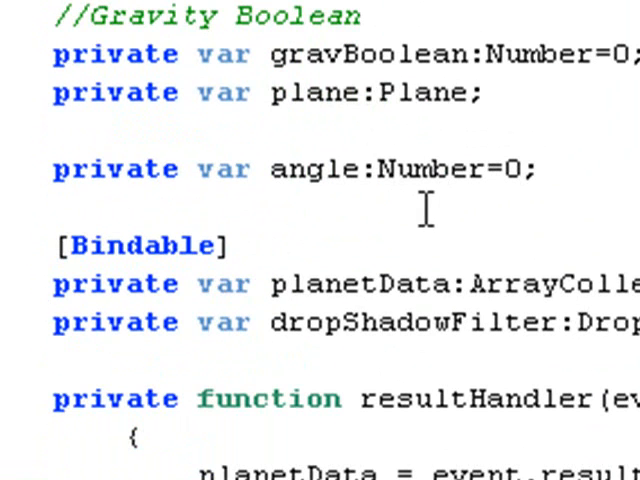
pyautogui.scroll(-3)
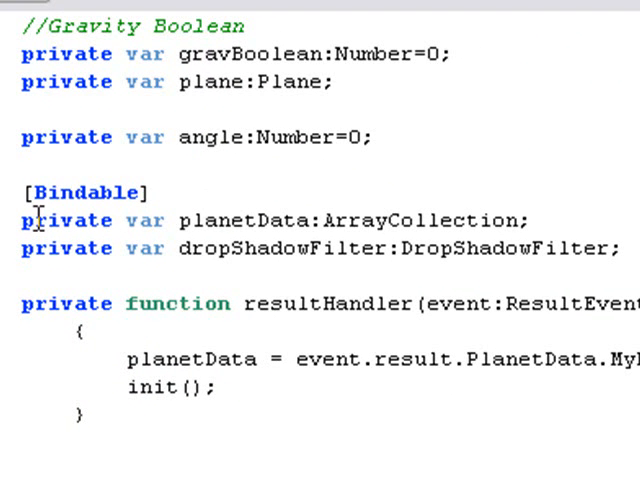
pyautogui.moveTo(265, 220)
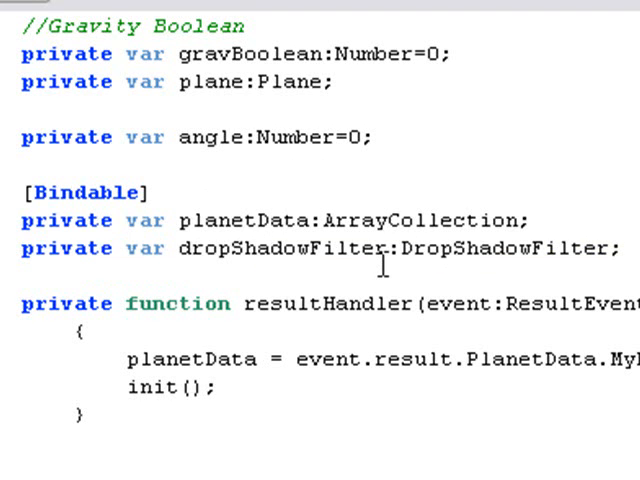
pyautogui.moveTo(113, 300)
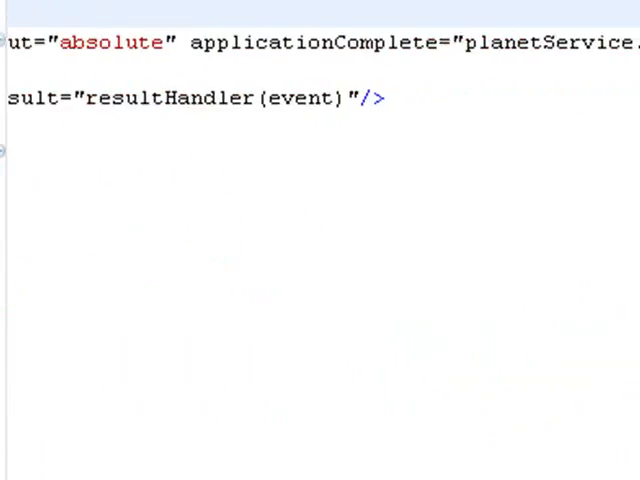
# Scroll horizontally to read init() calling init3D and initPhysics and hiding the step sliders.
pyautogui.hscroll(3)
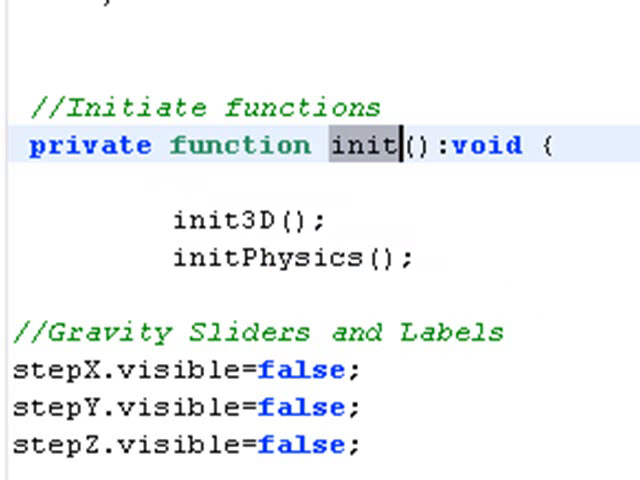
# Scroll through init3D's viewport, renderer, scene and camera setup down to createMy3DObjects.
pyautogui.scroll(-3)
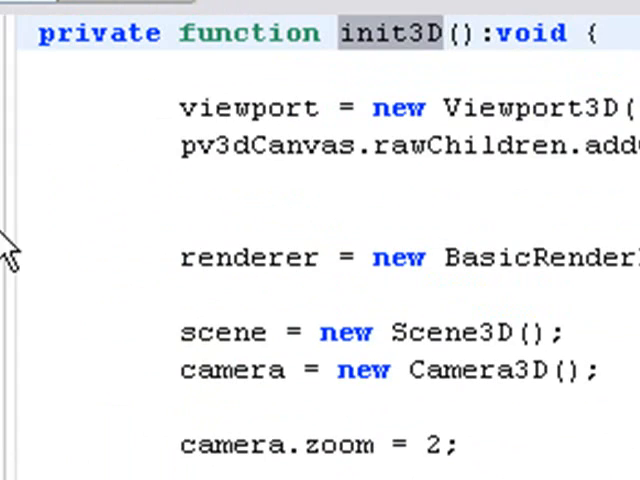
pyautogui.scroll(-3)
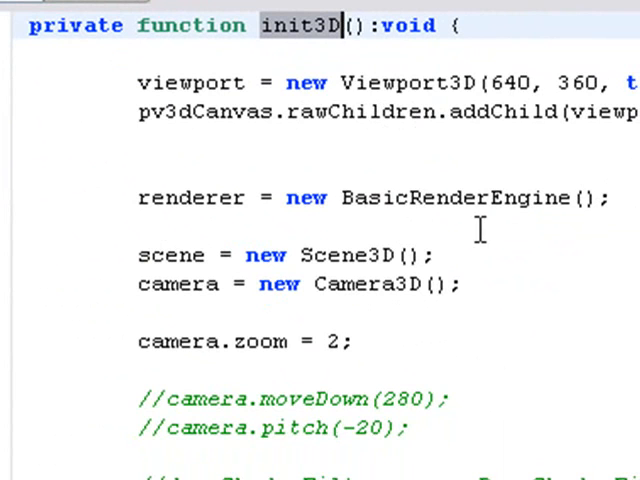
pyautogui.moveTo(115, 262)
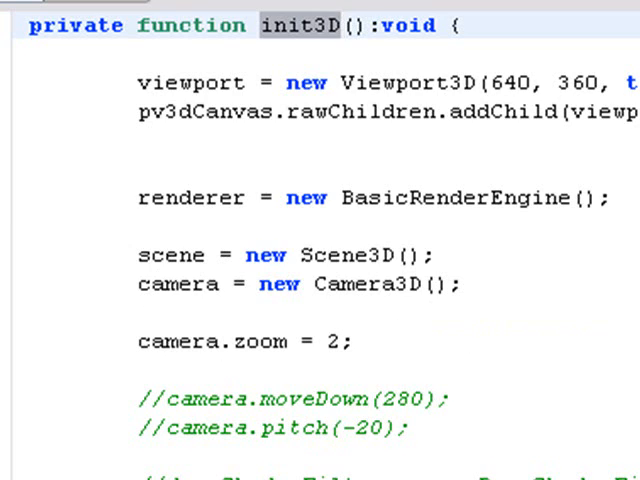
pyautogui.scroll(-3)
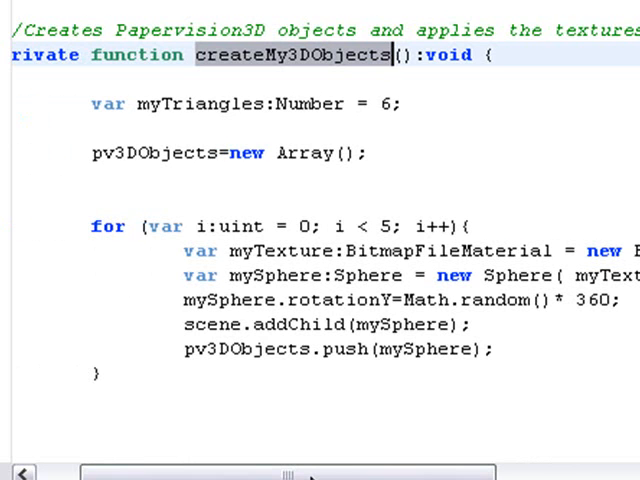
# Scroll right to read the texture path 'planettextures/' plus planetData[i+1].MyTexture in the sphere loop.
pyautogui.hscroll(3)
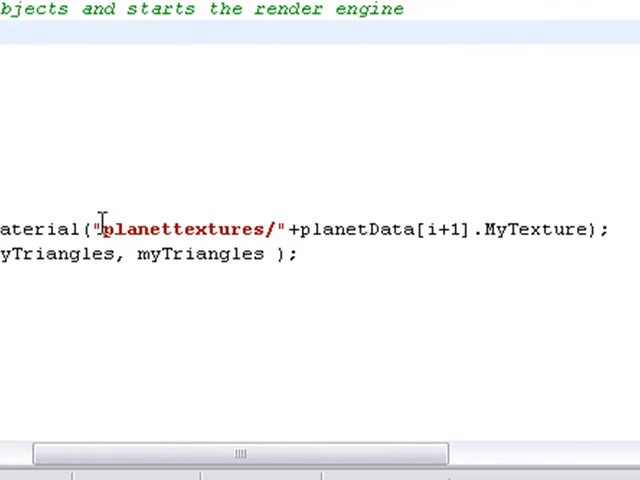
pyautogui.moveTo(270, 235)
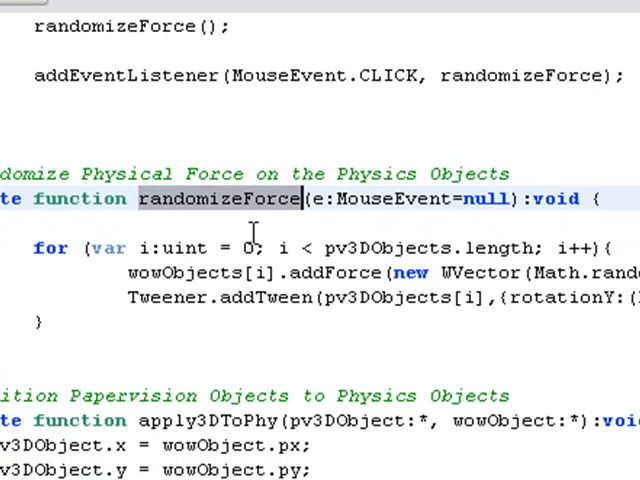
pyautogui.moveTo(347, 248)
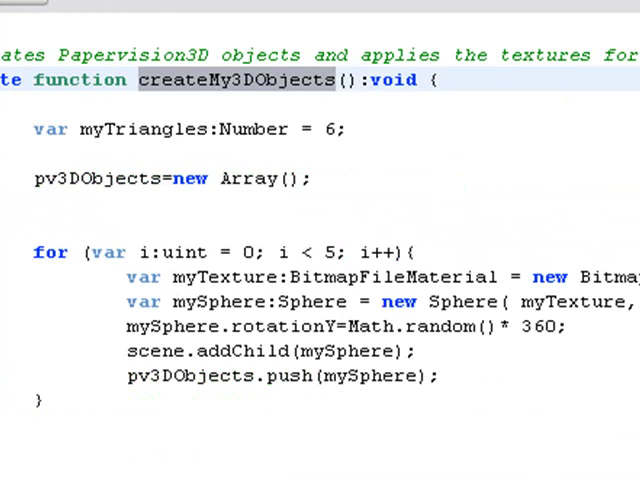
# Scroll down past the ENTER_FRAME listener to the update(e:Event) function.
pyautogui.scroll(-3)
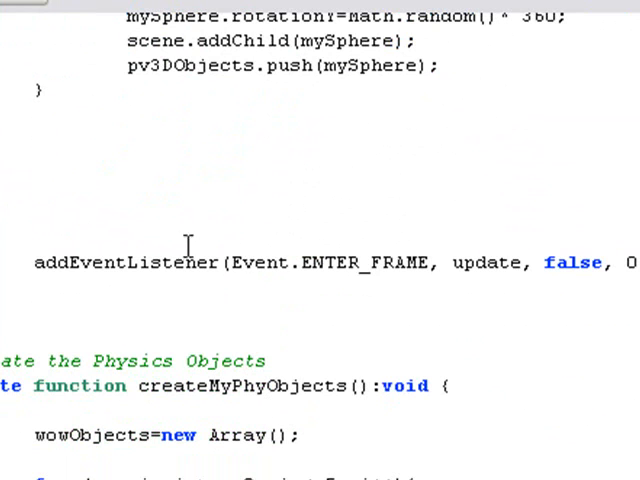
pyautogui.moveTo(475, 263)
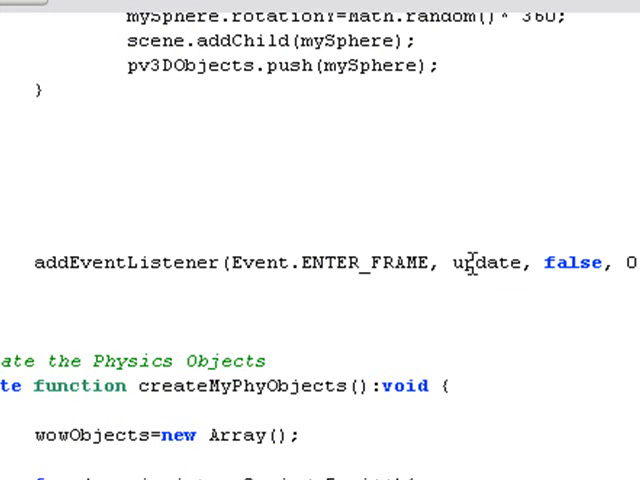
pyautogui.moveTo(477, 280)
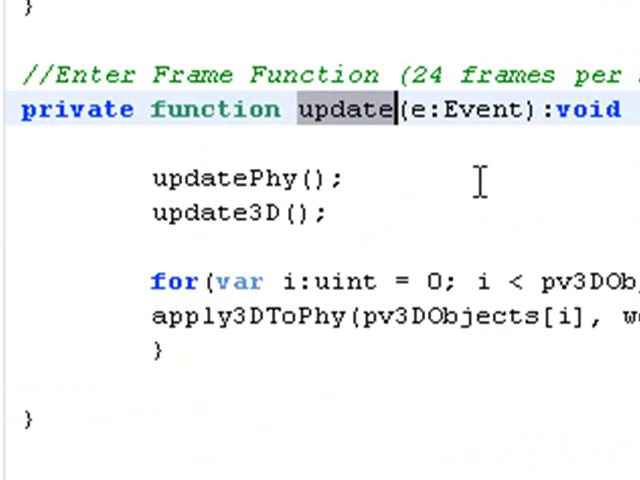
pyautogui.moveTo(178, 228)
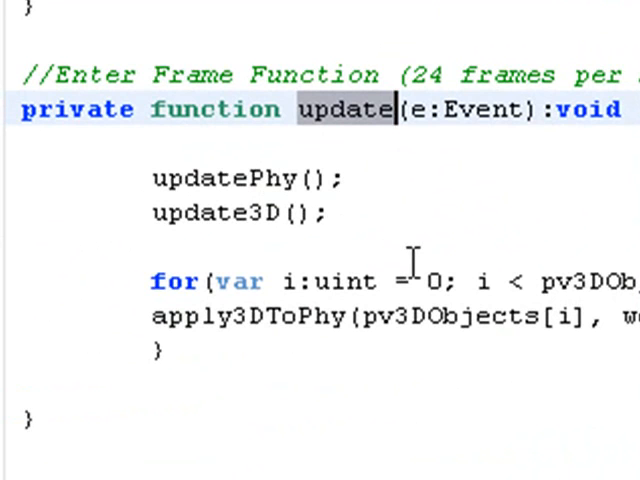
pyautogui.moveTo(230, 178)
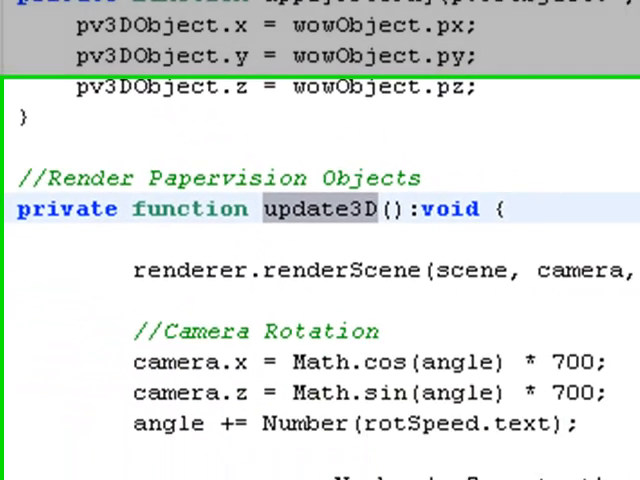
# Scroll down from update() to the apply3DToPhy and update3D functions.
pyautogui.scroll(-3)
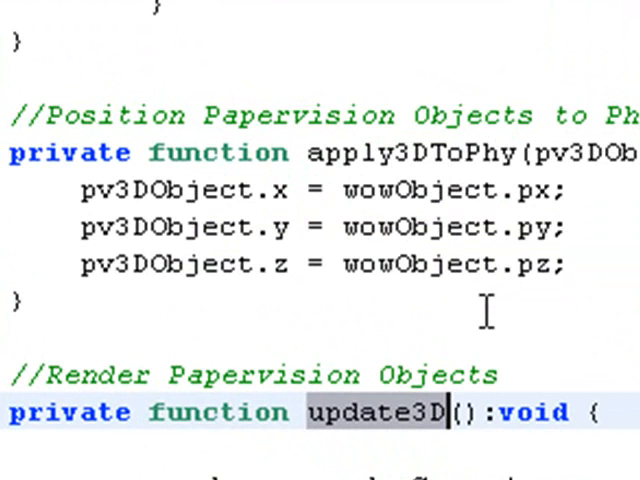
pyautogui.moveTo(185, 225)
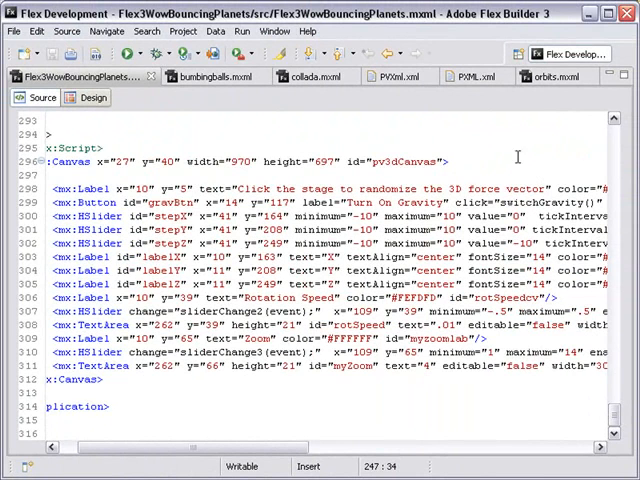
pyautogui.moveTo(537, 112)
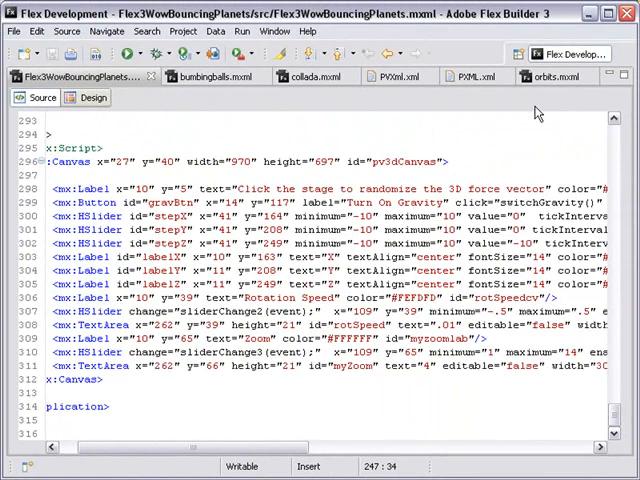